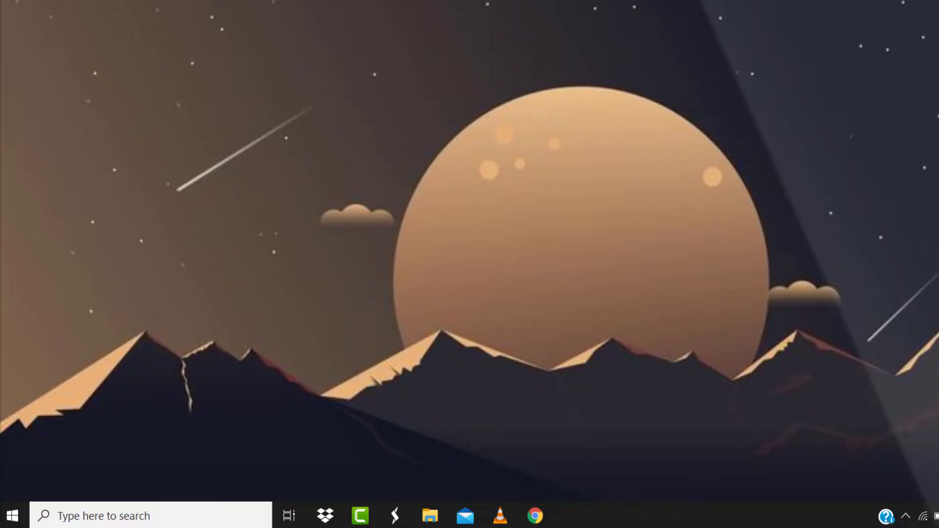
- Open Downdetector's IRS status page showing recent social media problem reports
click(534, 515)
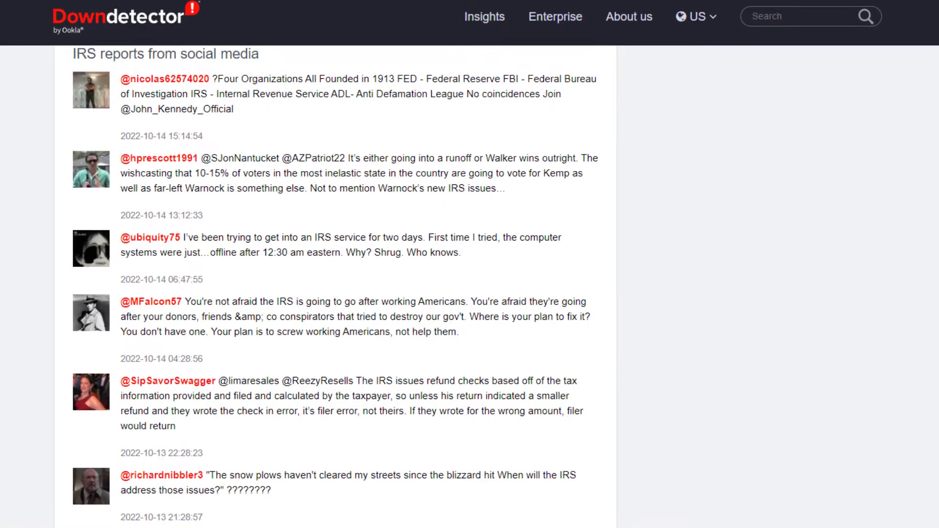
scroll(down, 3)
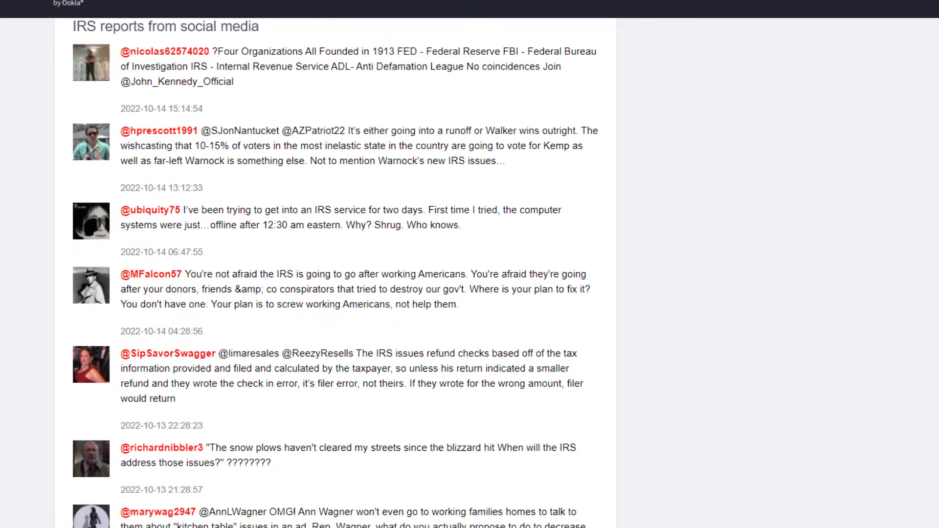
scroll(down, 3)
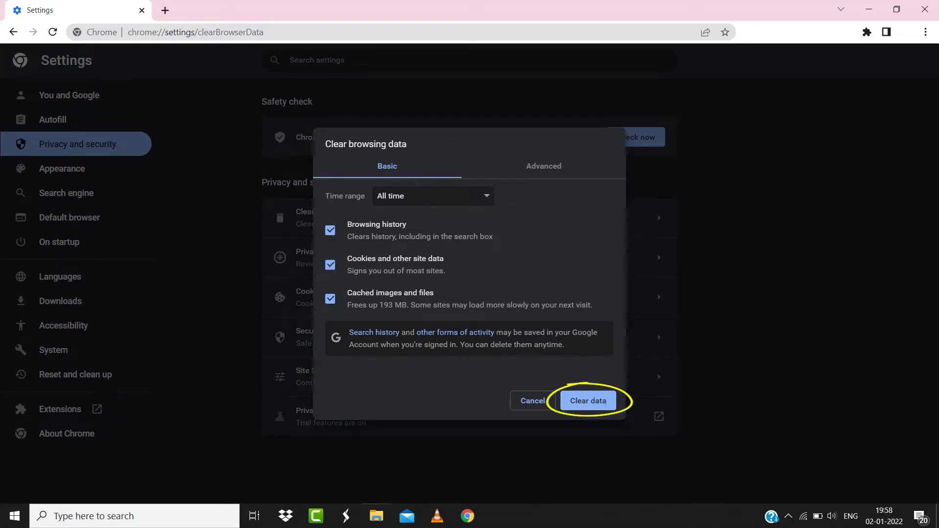
- Clear all-time history, cookies, site data and cached files from Chrome
click(587, 400)
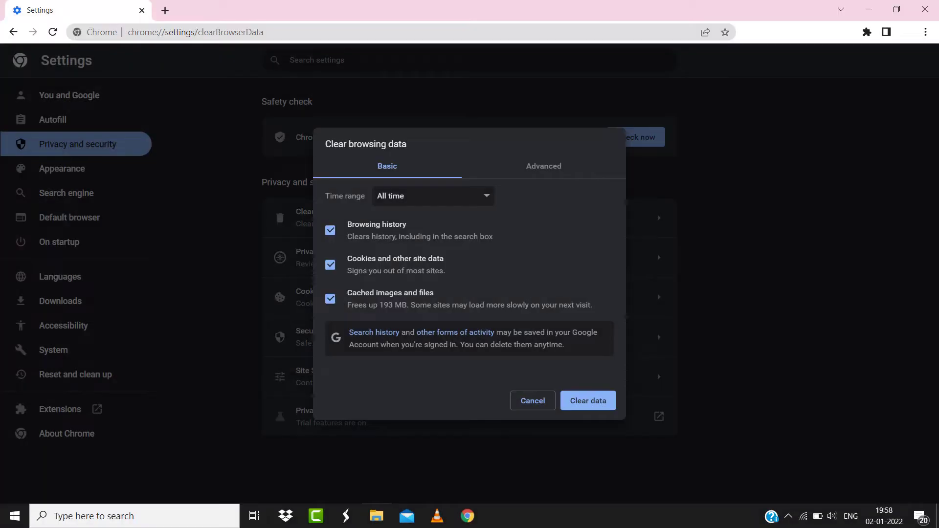
click(587, 400)
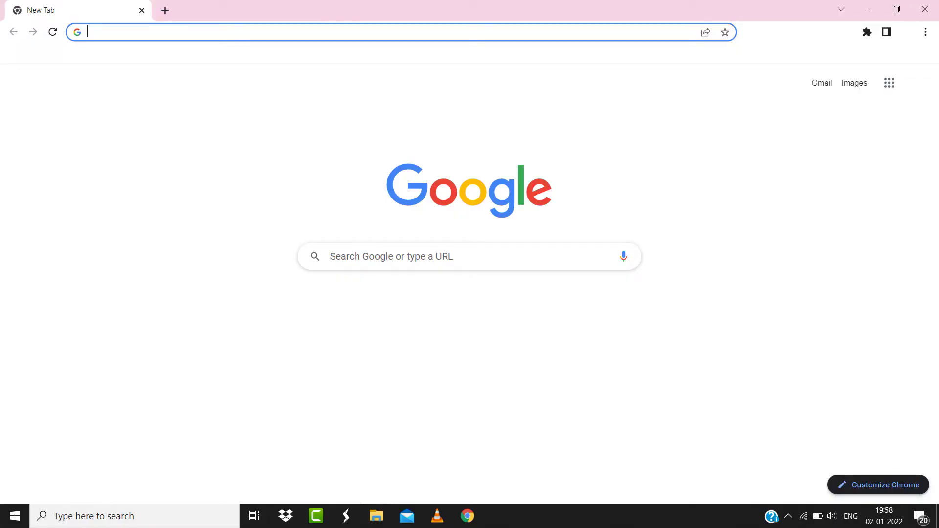
- Search Google for 'speed test' and run the internet speed test
text(speed test)
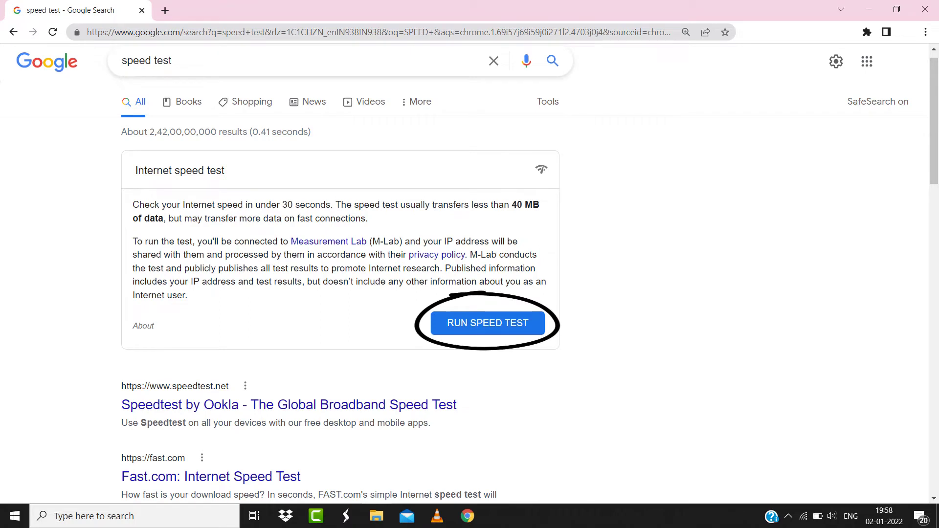
click(487, 322)
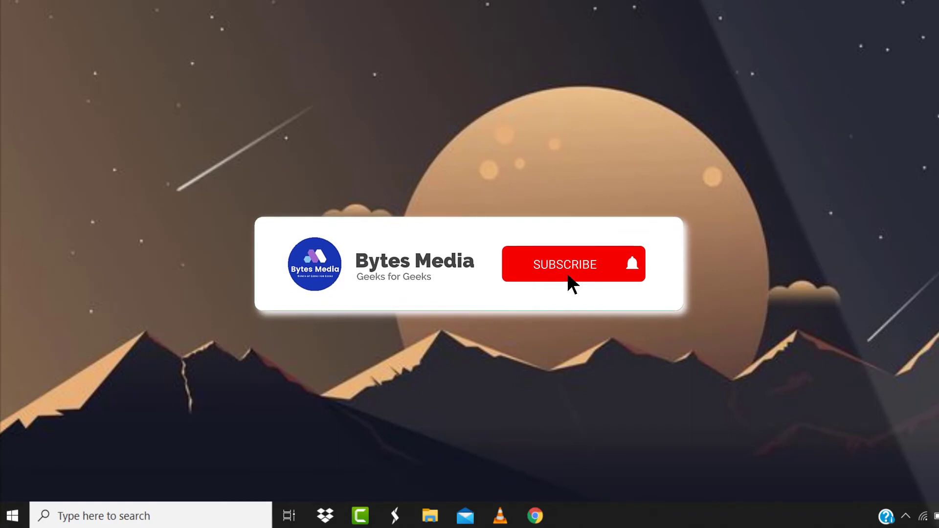
click(565, 265)
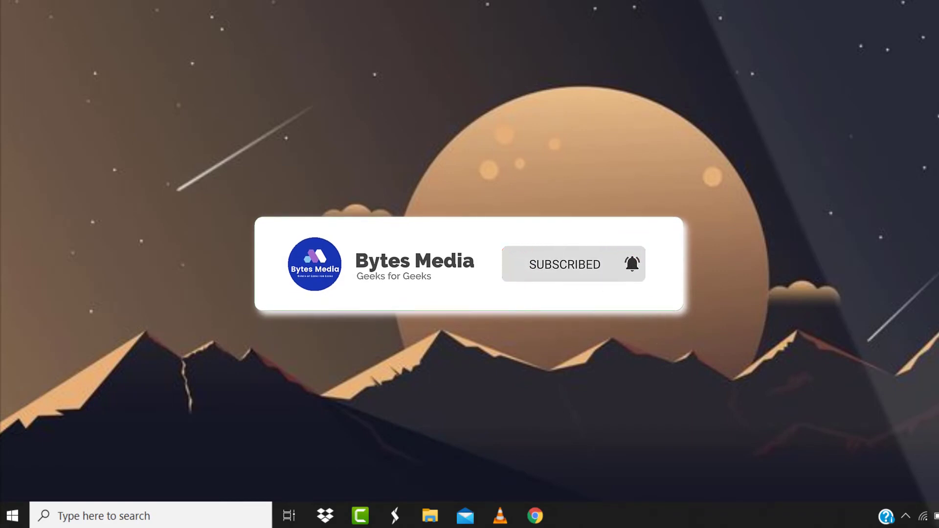